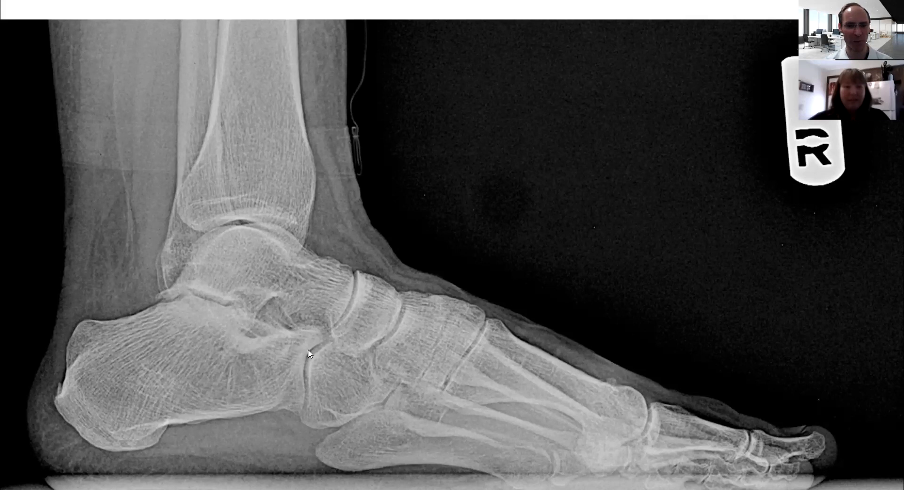
pyautogui.moveTo(181, 442)
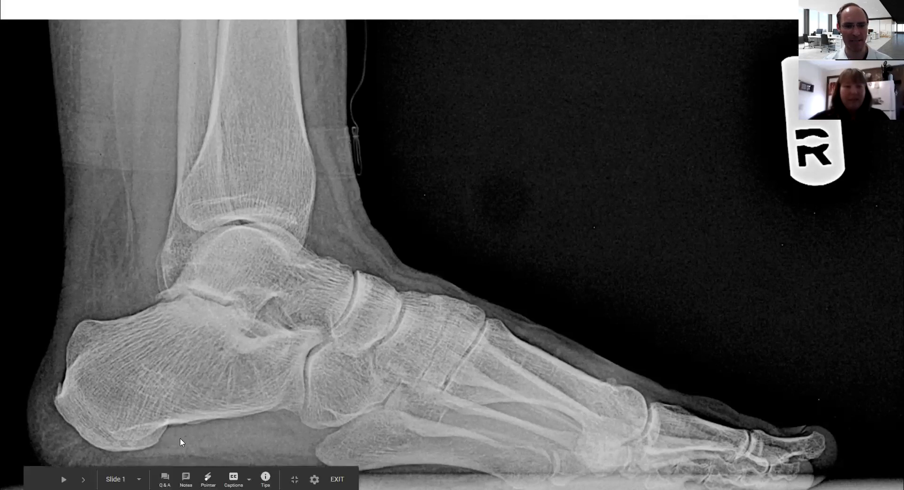
pyautogui.moveTo(153, 453)
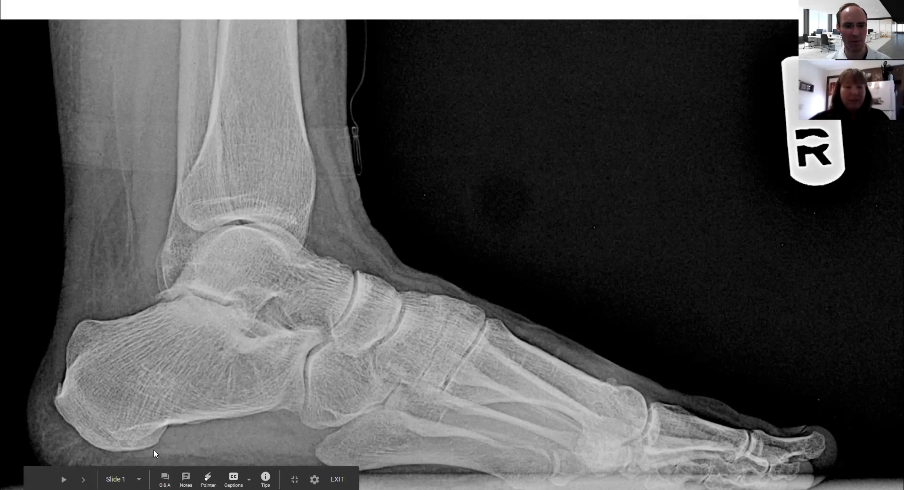
pyautogui.moveTo(337, 422)
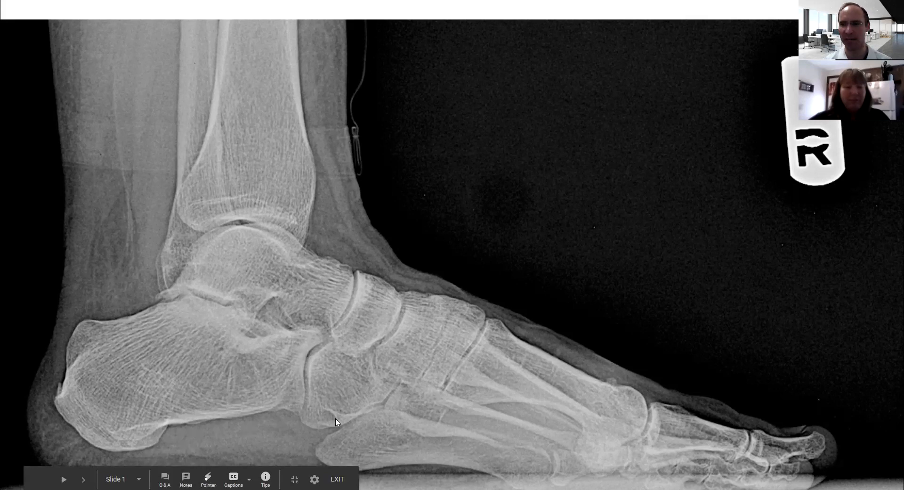
pyautogui.moveTo(401, 397)
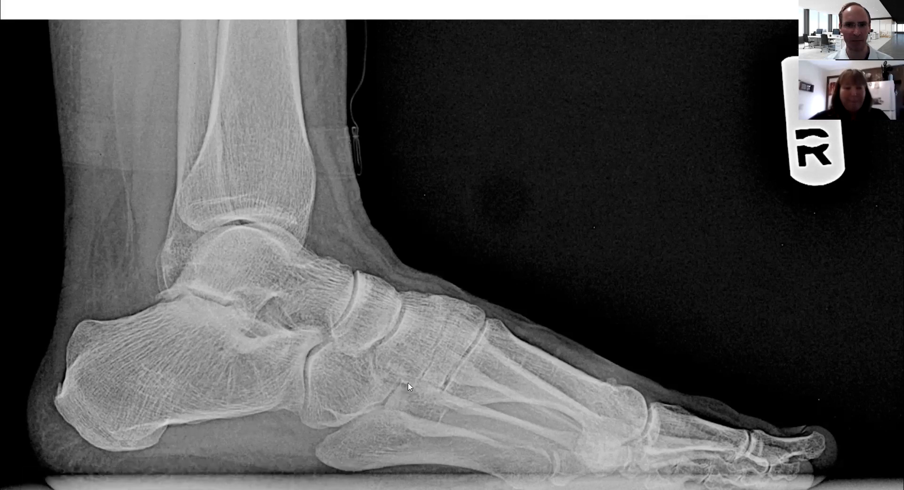
pyautogui.moveTo(450, 371)
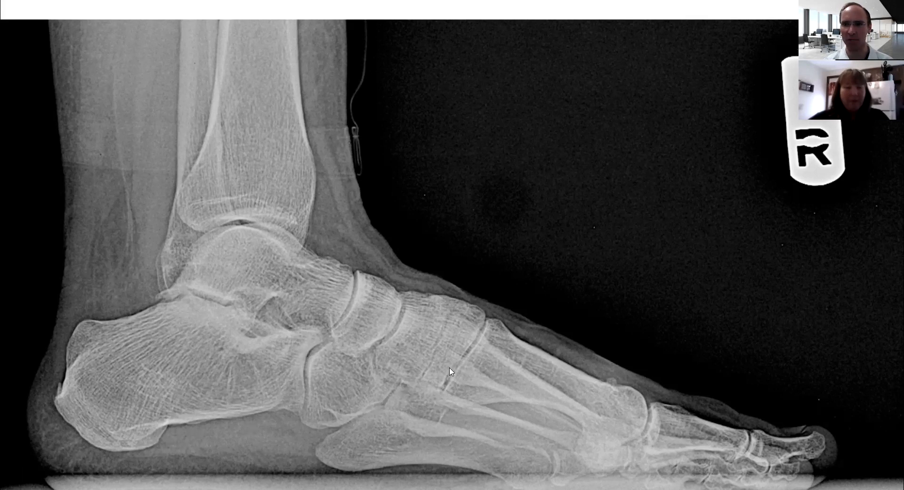
pyautogui.moveTo(628, 97)
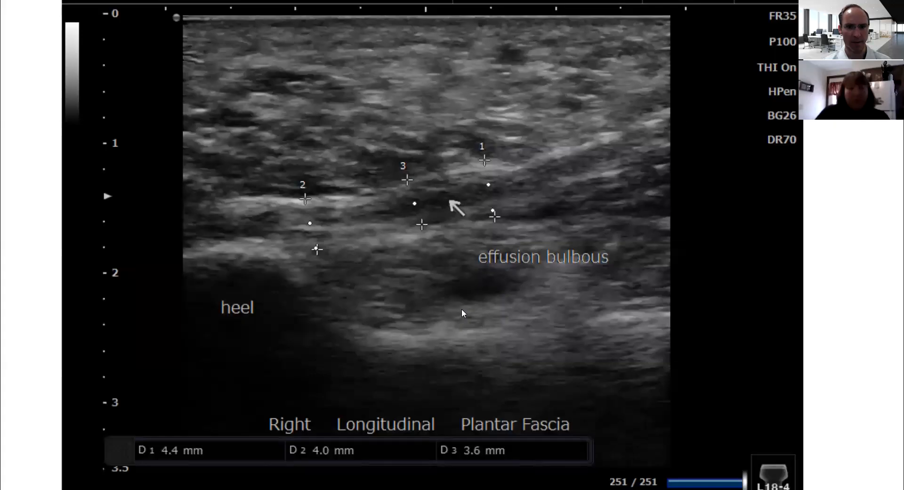
pyautogui.moveTo(288, 290)
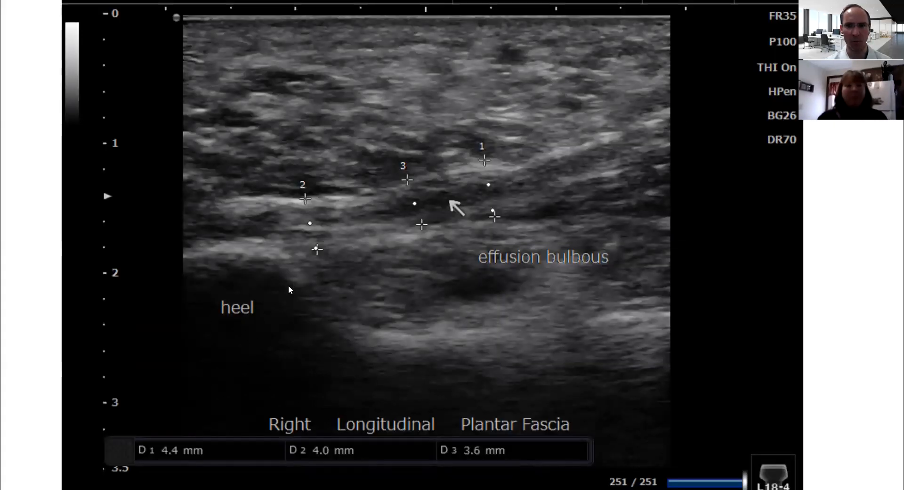
pyautogui.moveTo(245, 250)
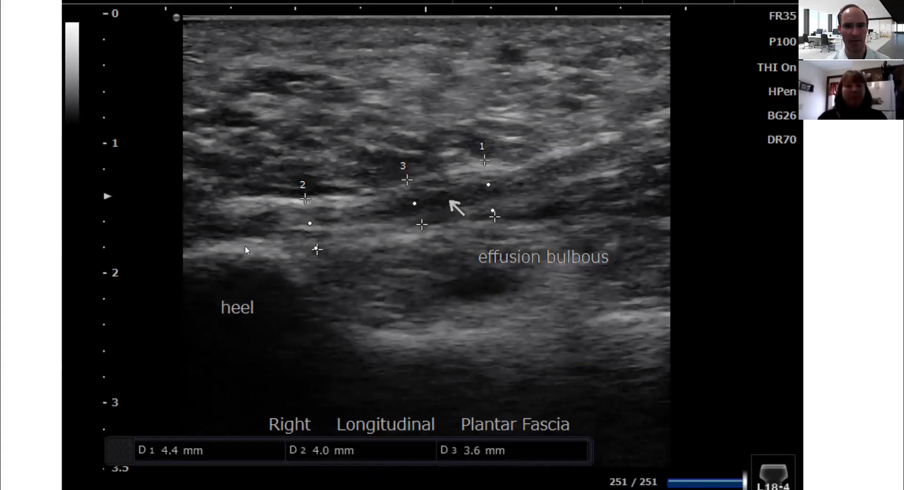
pyautogui.moveTo(362, 338)
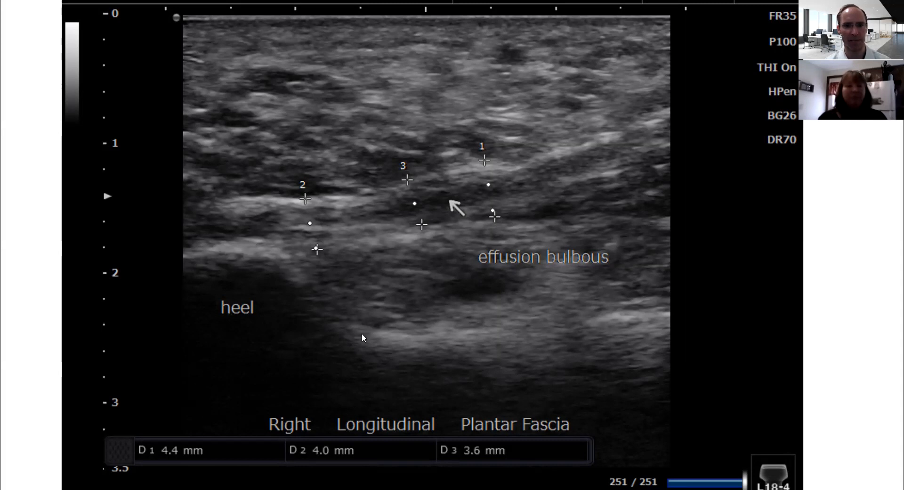
pyautogui.moveTo(529, 185)
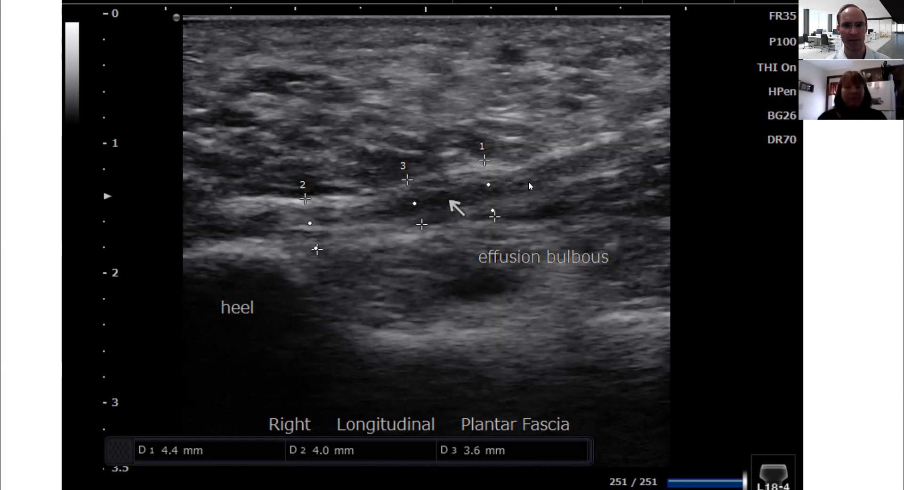
pyautogui.moveTo(471, 256)
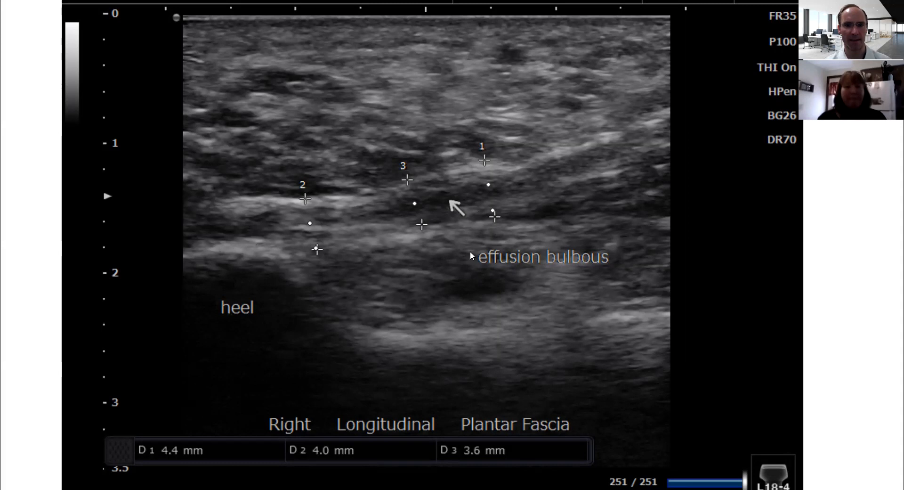
pyautogui.moveTo(278, 201)
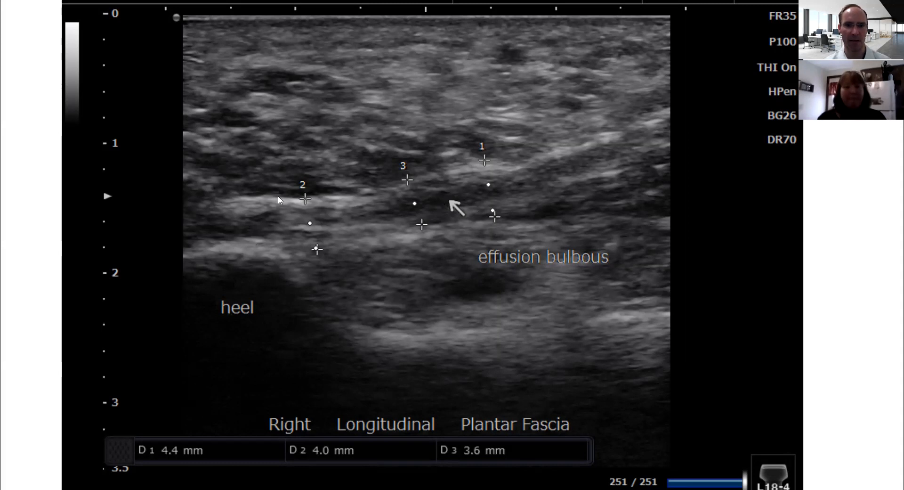
pyautogui.moveTo(282, 208)
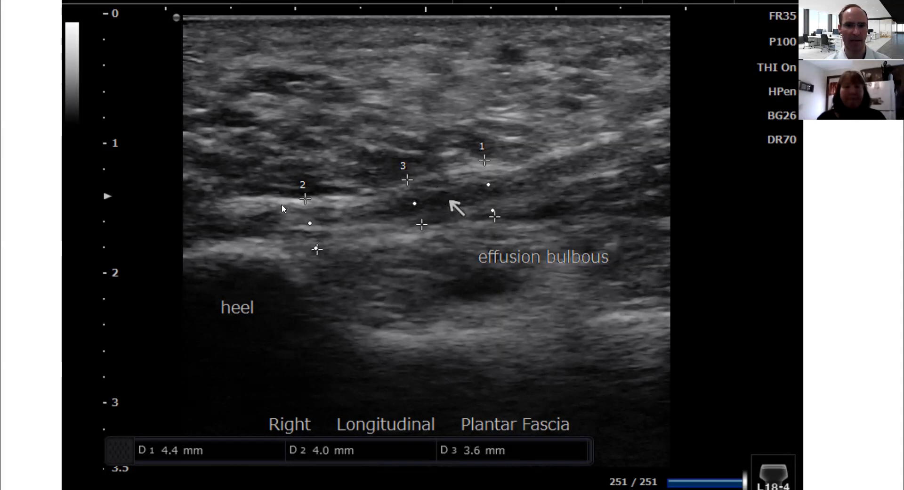
pyautogui.moveTo(245, 225)
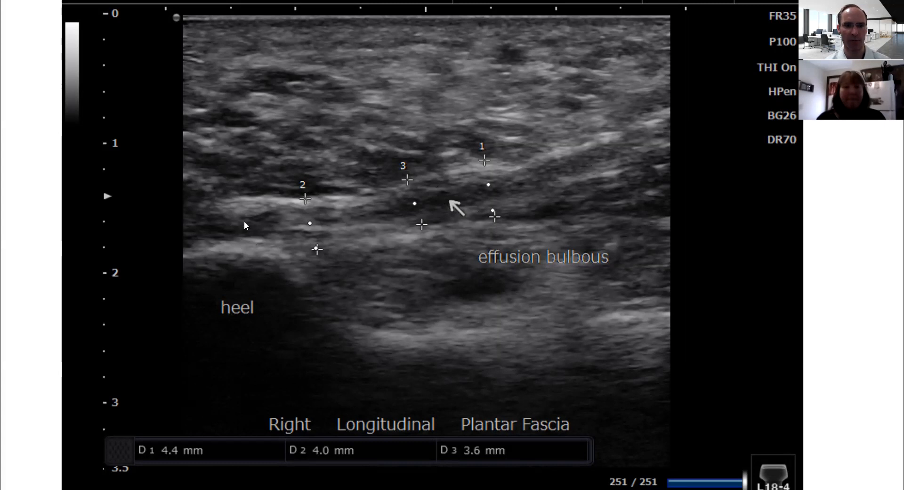
pyautogui.moveTo(442, 190)
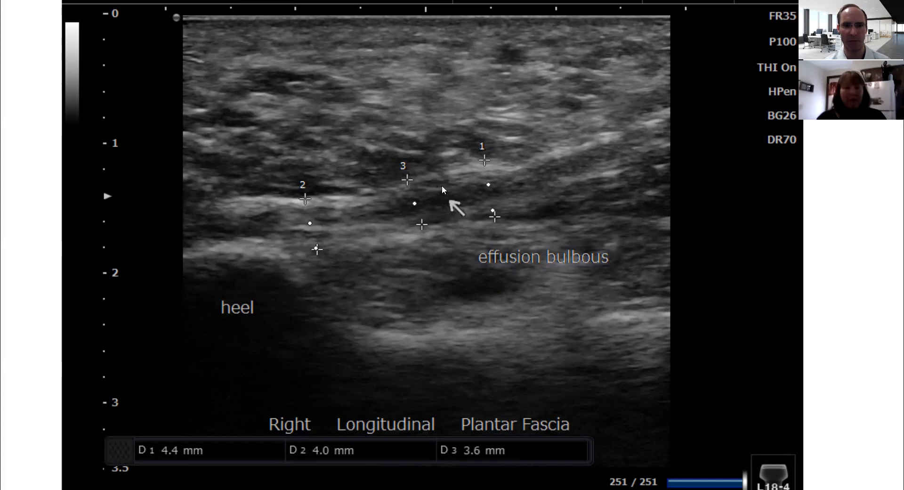
pyautogui.moveTo(395, 202)
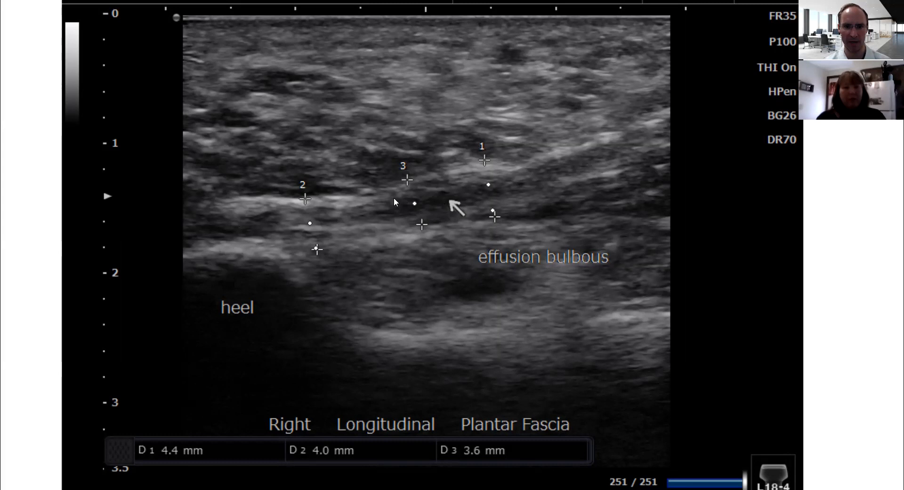
pyautogui.moveTo(458, 231)
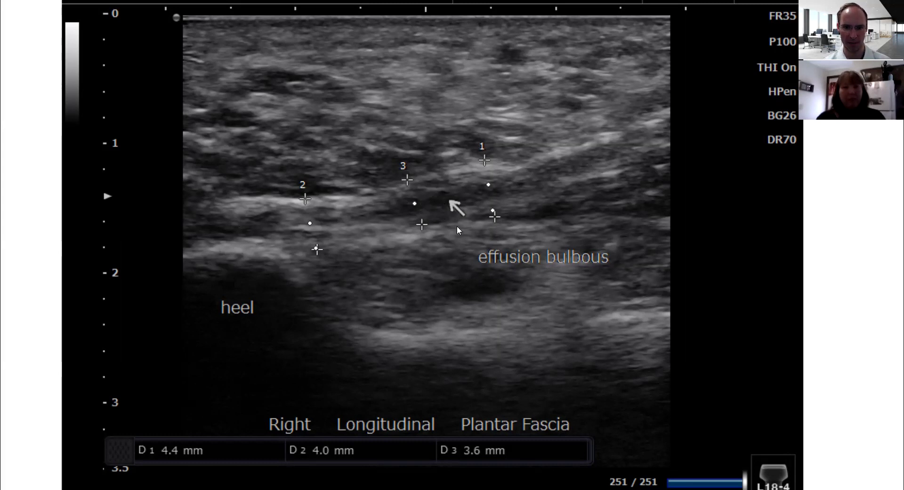
pyautogui.moveTo(421, 211)
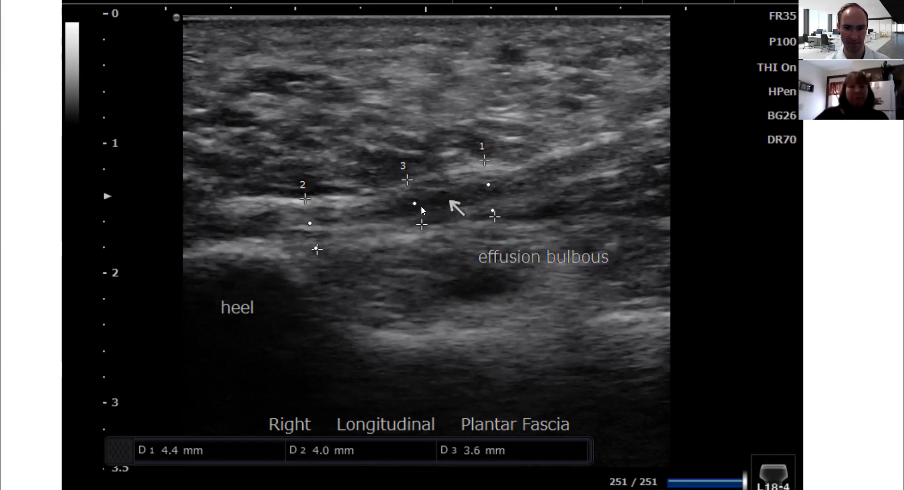
pyautogui.moveTo(476, 247)
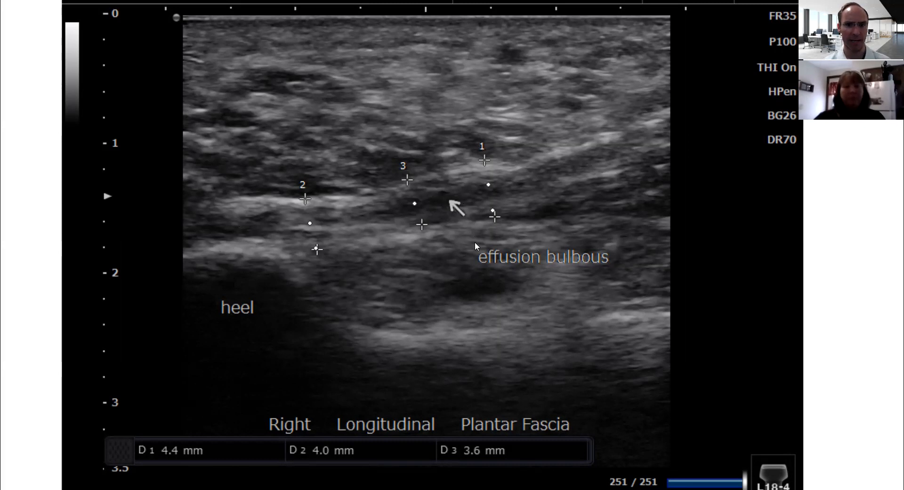
pyautogui.moveTo(373, 202)
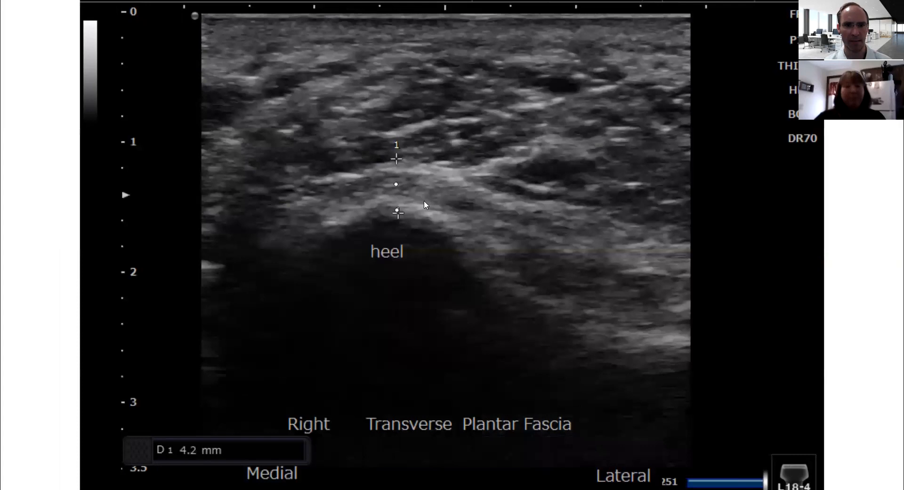
pyautogui.moveTo(349, 280)
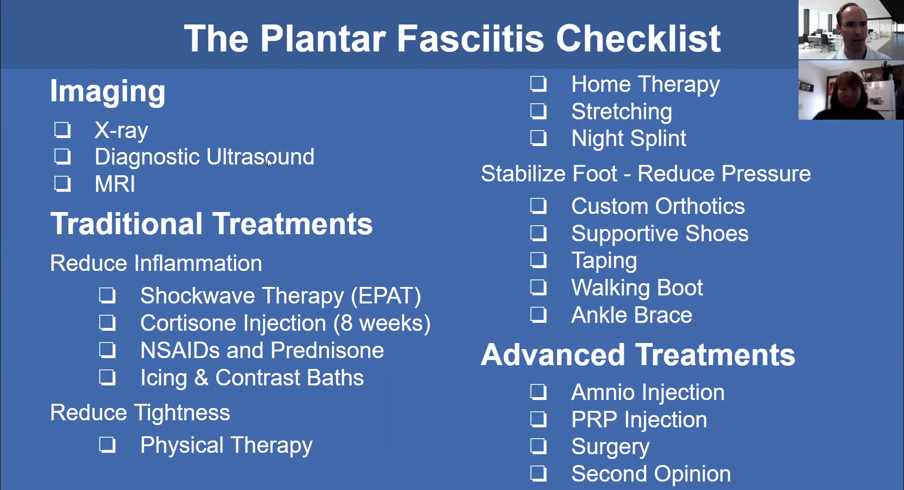
pyautogui.moveTo(271, 163)
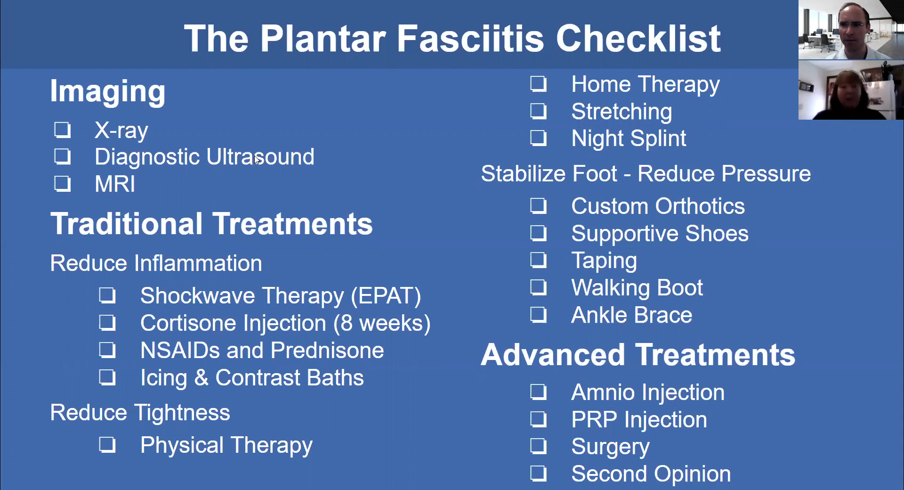
pyautogui.moveTo(91, 181)
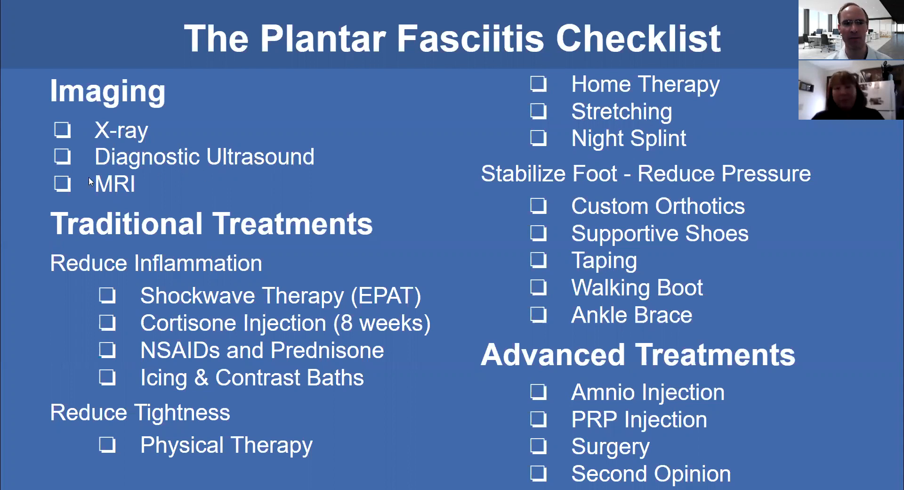
pyautogui.moveTo(207, 299)
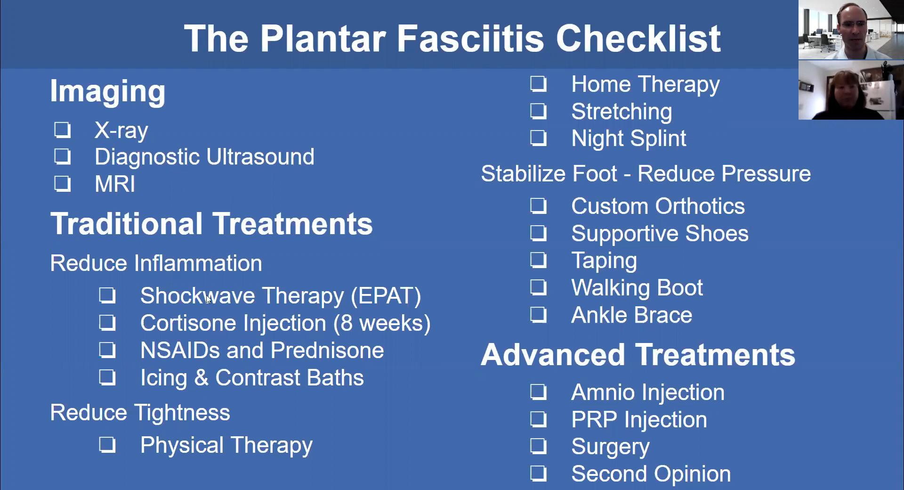
pyautogui.moveTo(276, 326)
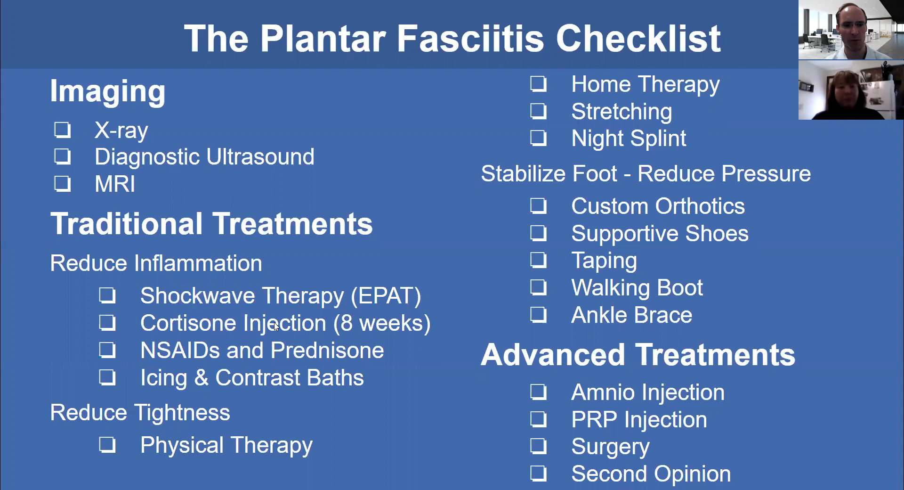
pyautogui.moveTo(192, 434)
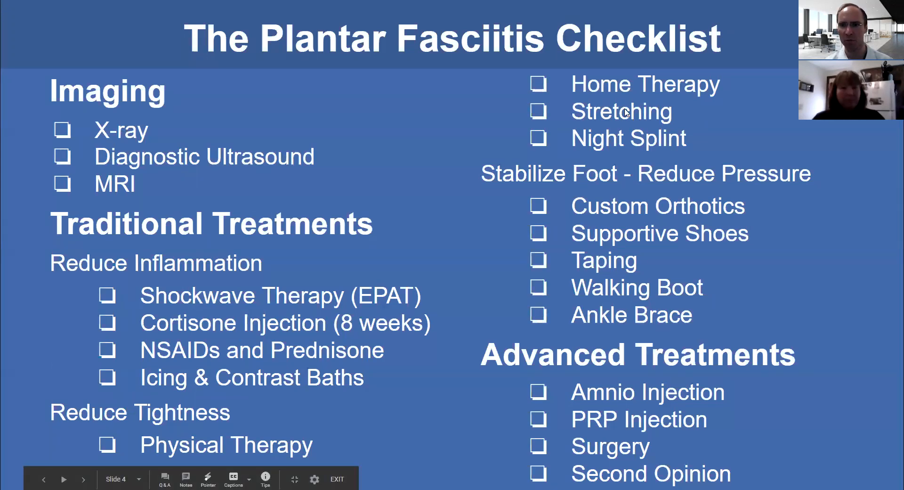
pyautogui.moveTo(650, 148)
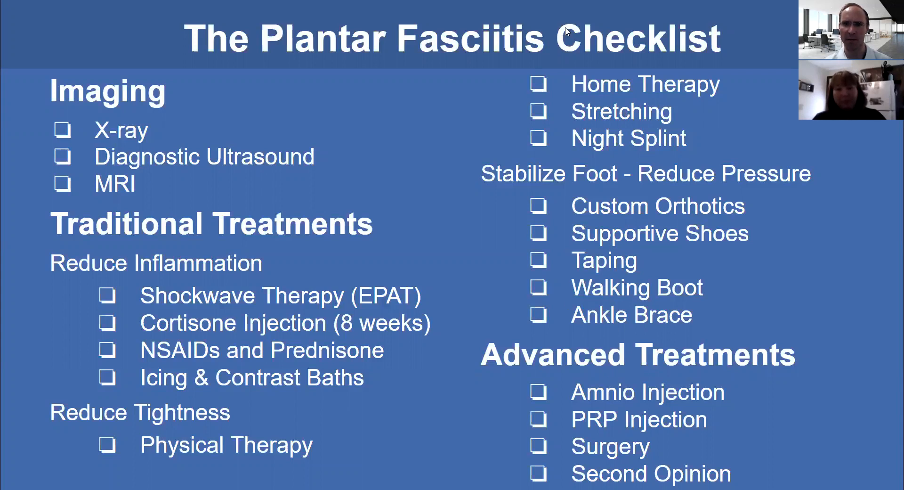
pyautogui.moveTo(402, 339)
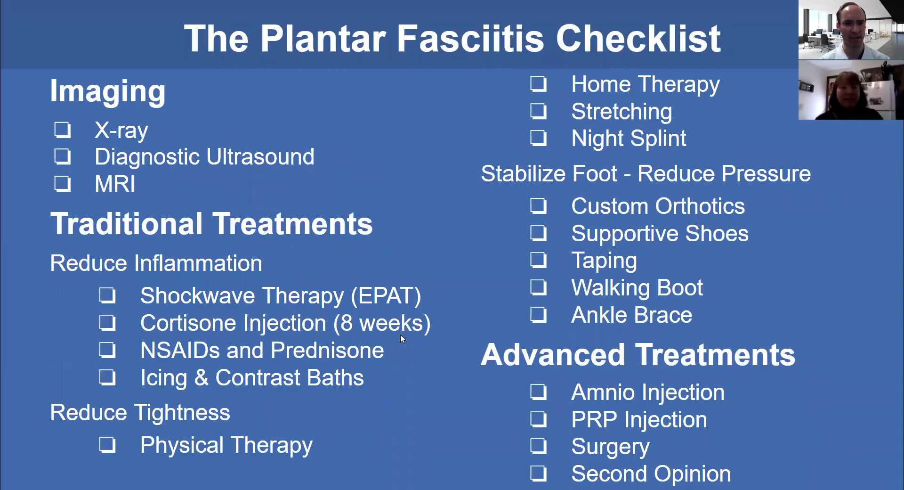
pyautogui.moveTo(587, 403)
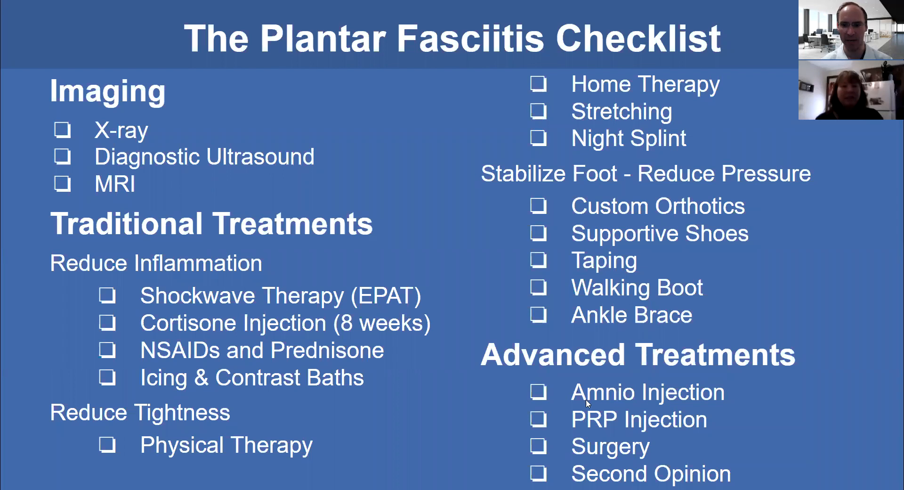
pyautogui.moveTo(594, 426)
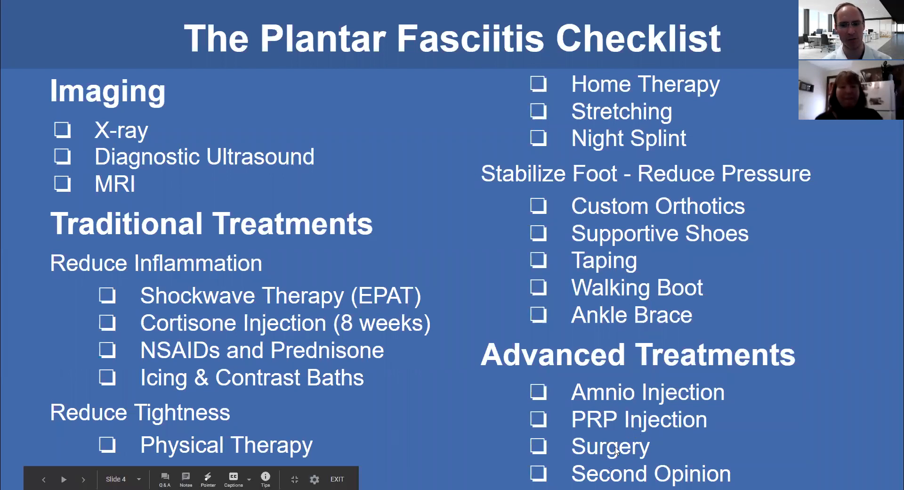
pyautogui.moveTo(641, 397)
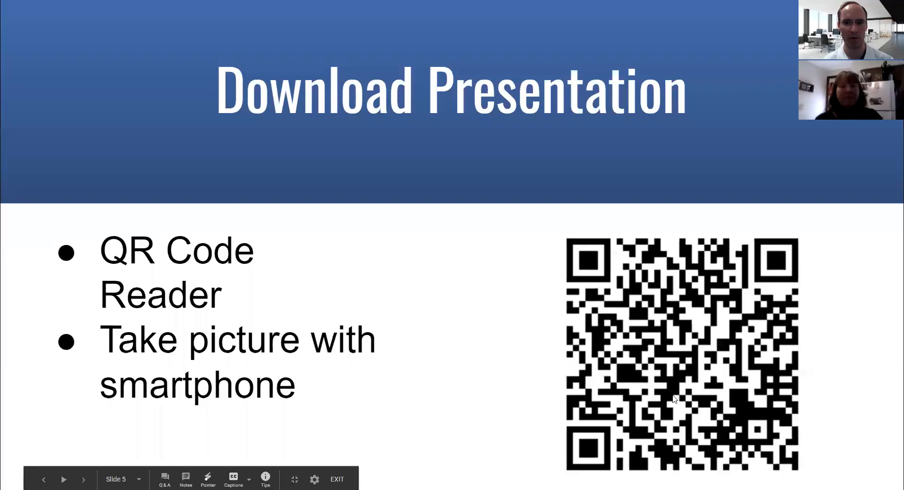
pyautogui.moveTo(467, 309)
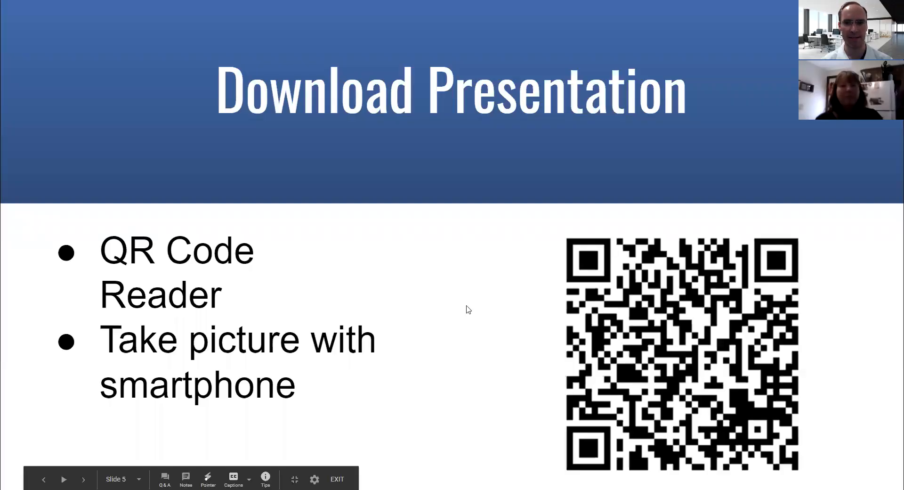
pyautogui.moveTo(548, 20)
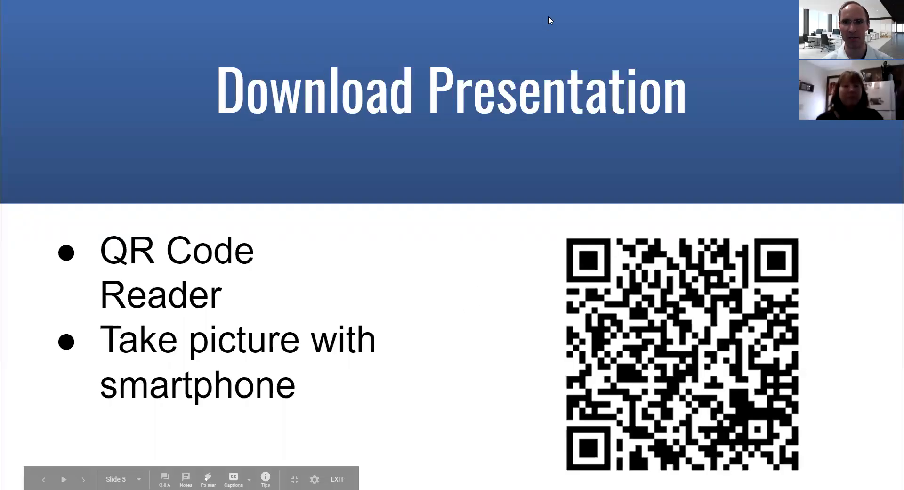